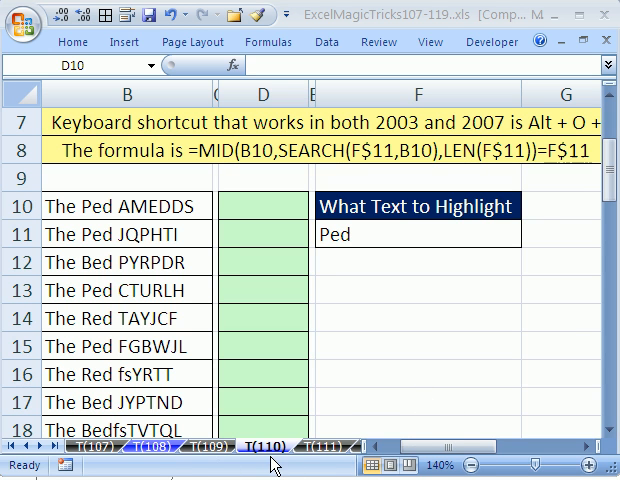
mouse_move(324, 288)
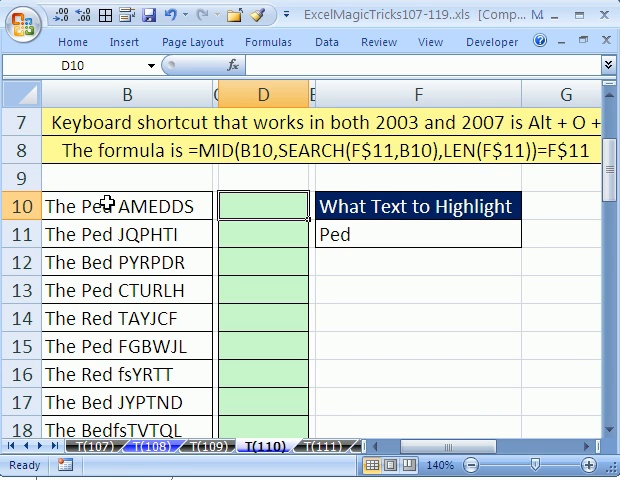
mouse_move(108, 376)
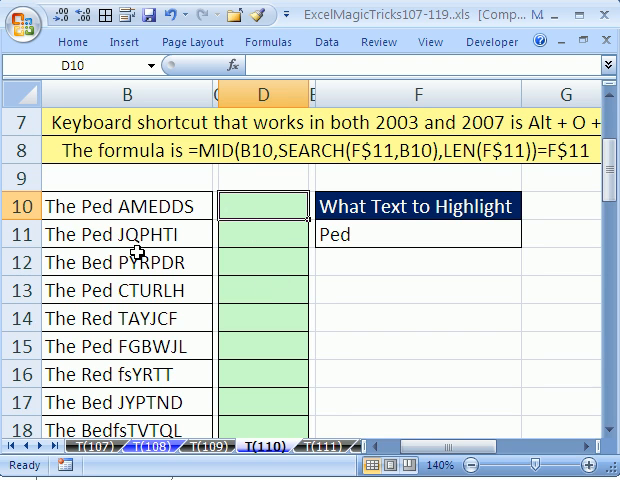
mouse_move(136, 246)
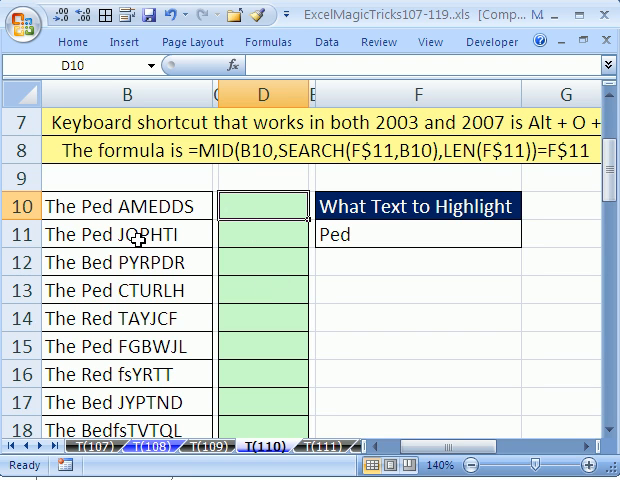
mouse_move(136, 240)
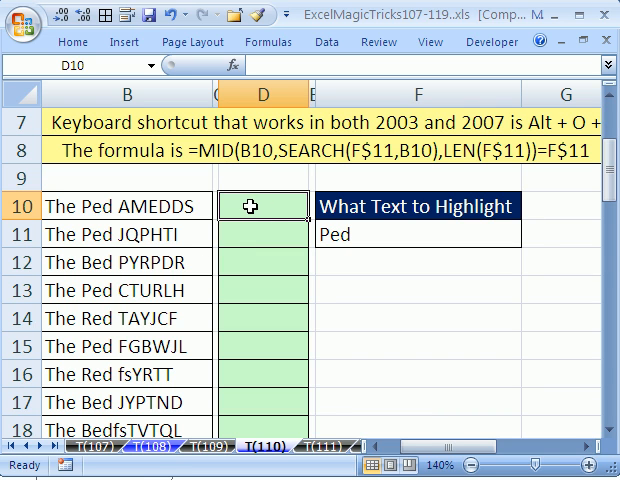
mouse_move(248, 236)
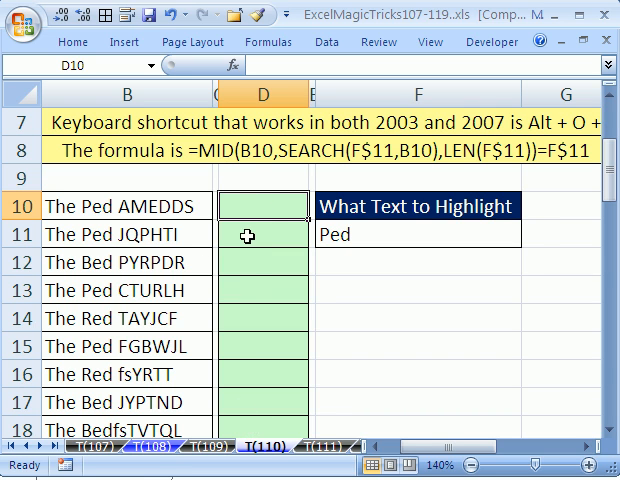
mouse_move(96, 298)
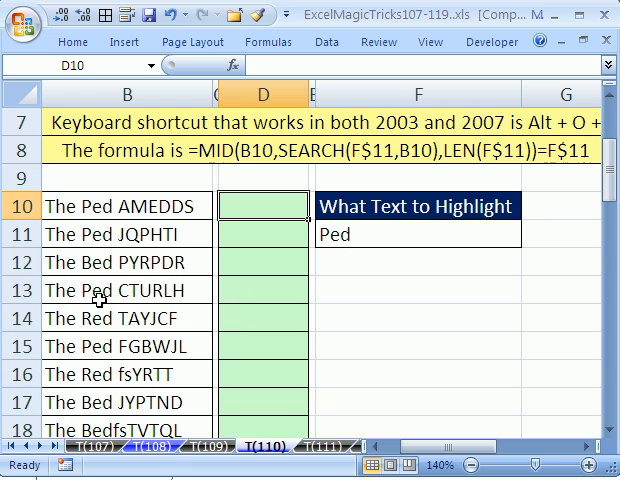
mouse_move(88, 318)
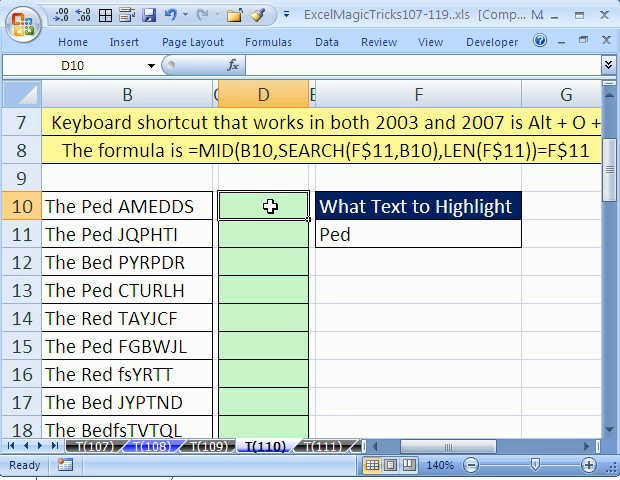
Step: Begin =MID( in D10 with B10 as the text argument, ready for the next argument
text(=mi)
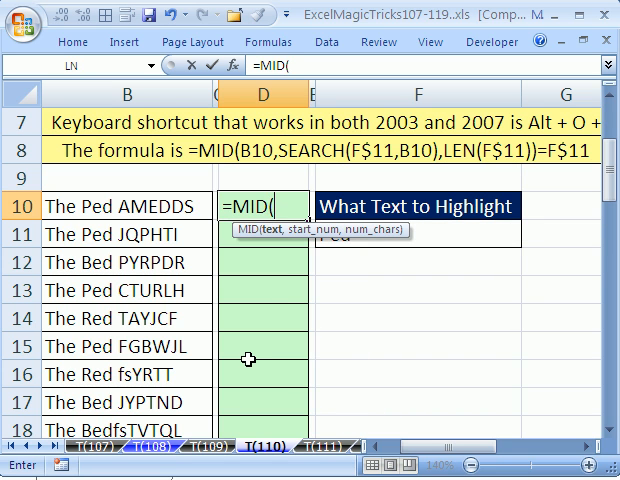
mouse_move(116, 236)
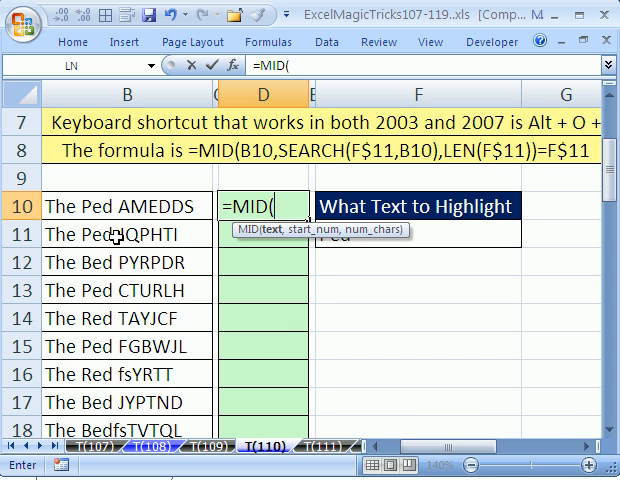
mouse_move(278, 244)
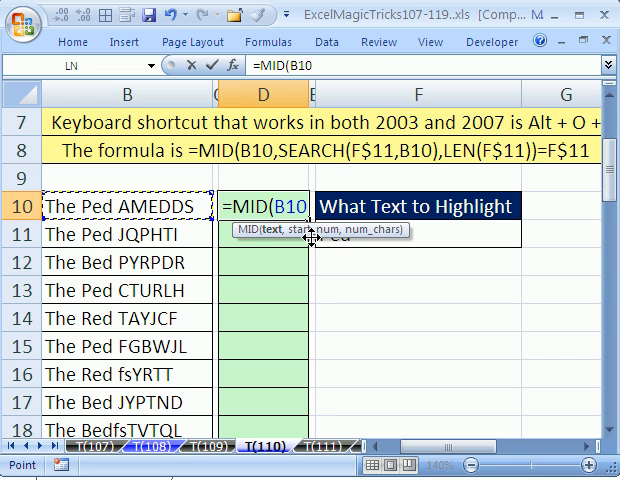
text(,)
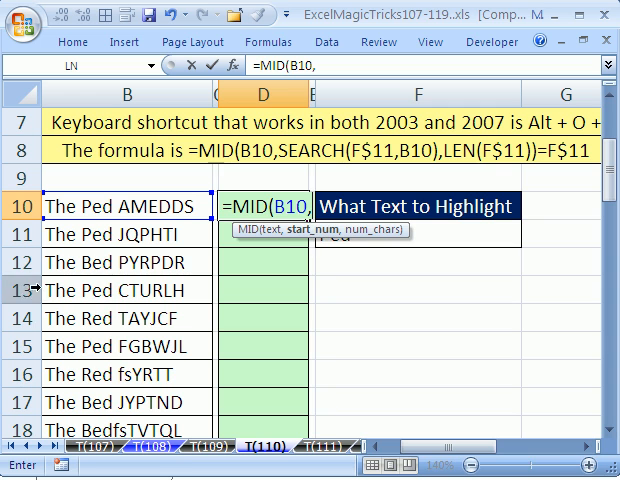
mouse_move(160, 312)
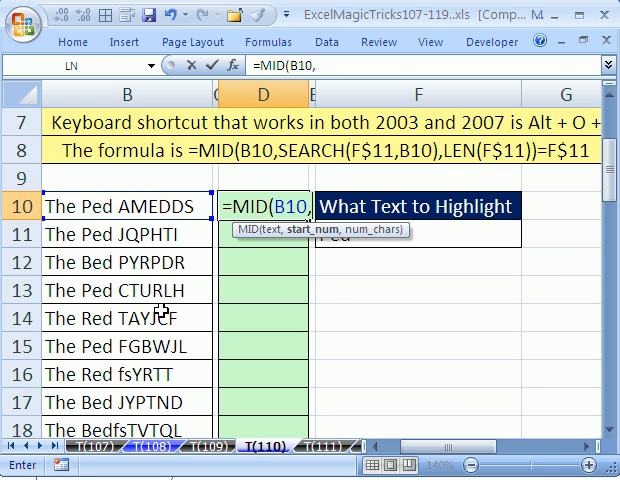
mouse_move(344, 240)
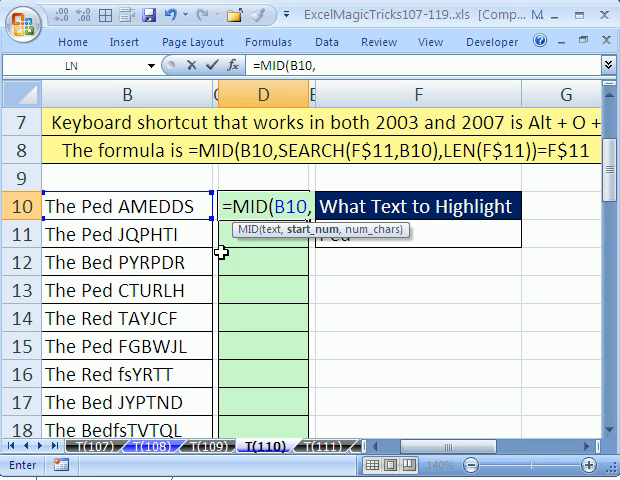
mouse_move(268, 258)
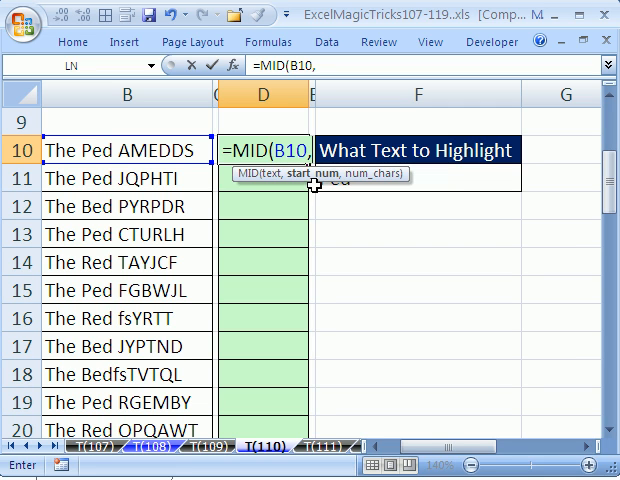
click(116, 150)
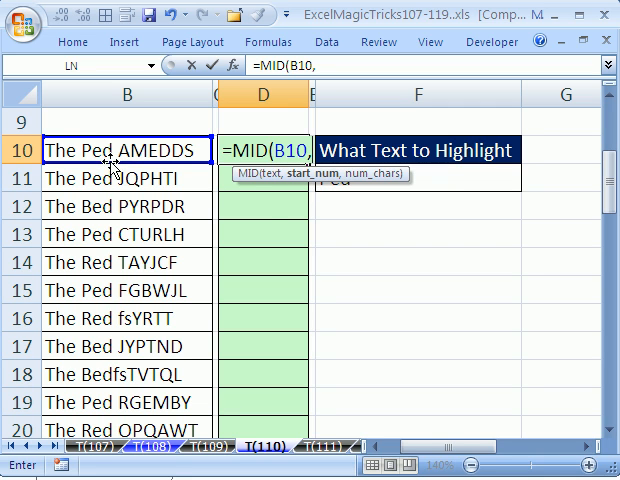
mouse_move(84, 164)
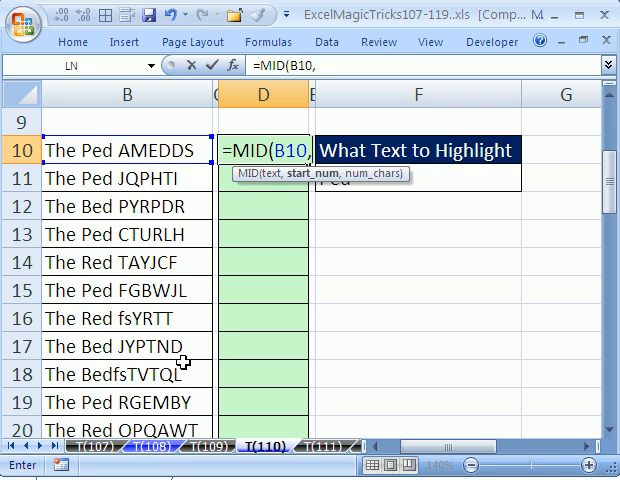
Step: Nest SEARCH( as MID's start position, aimed at the highlight text in F11
text(se)
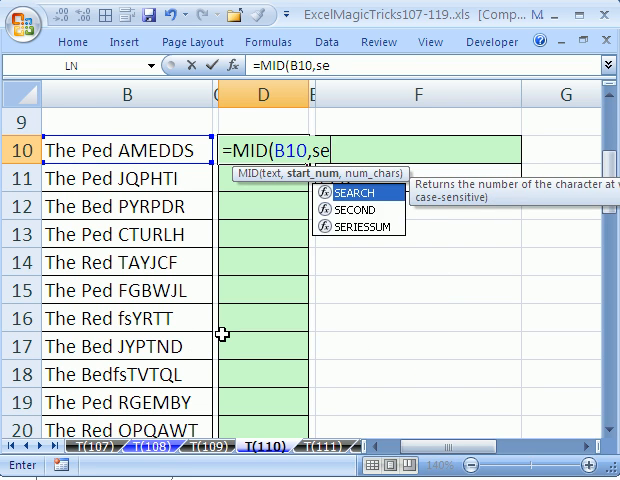
text(ac)
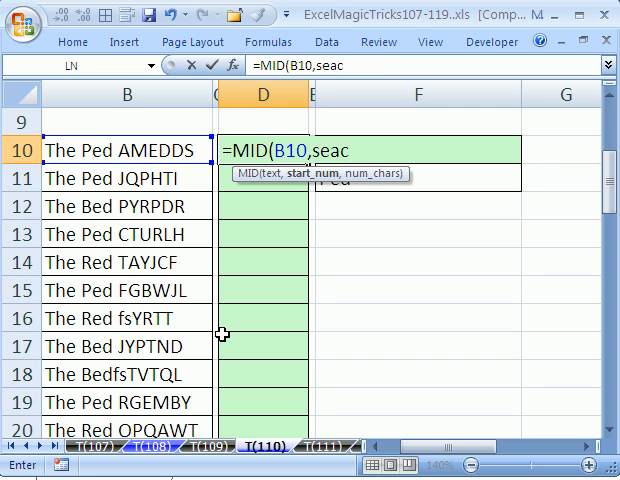
text(SEARCH()
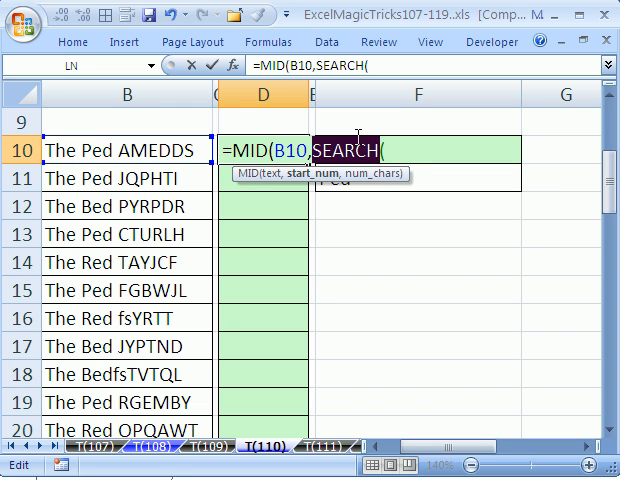
text(Find()
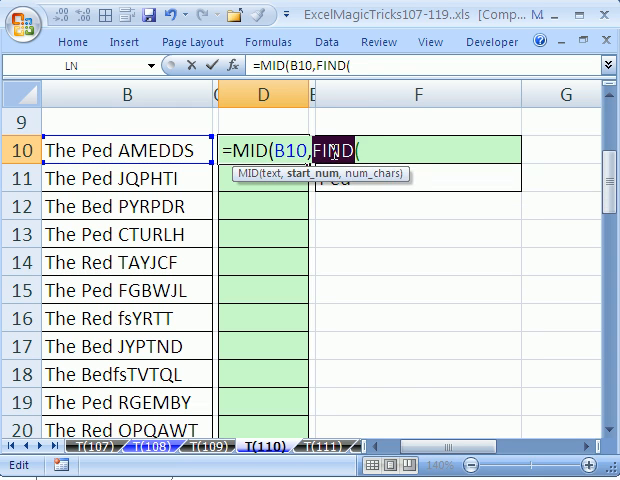
text(searc)
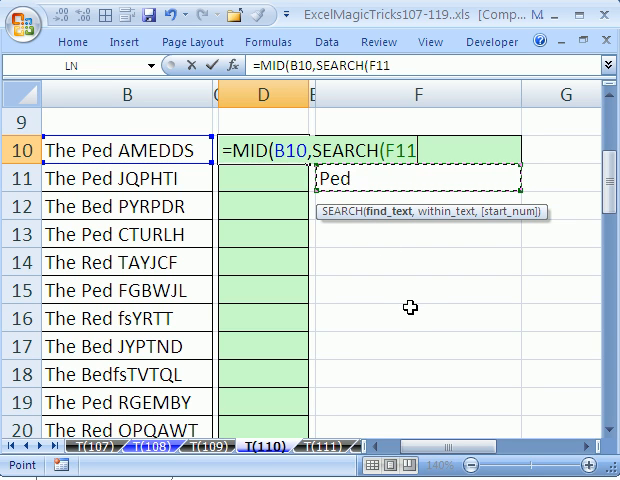
Step: Lock the row as F$11 and make SEARCH look within B10 for the start position
key(f4)
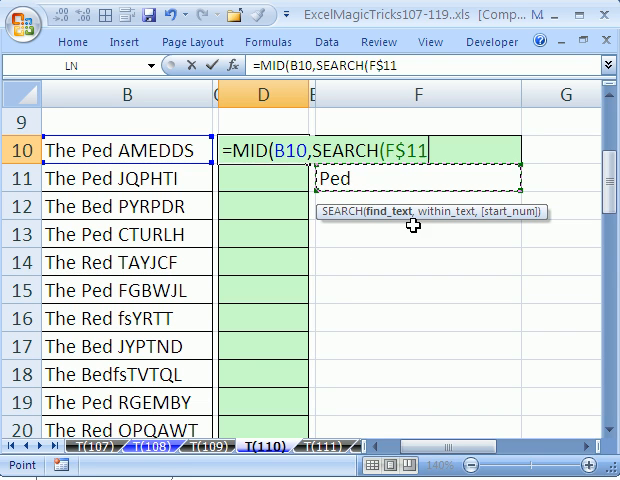
text(,)
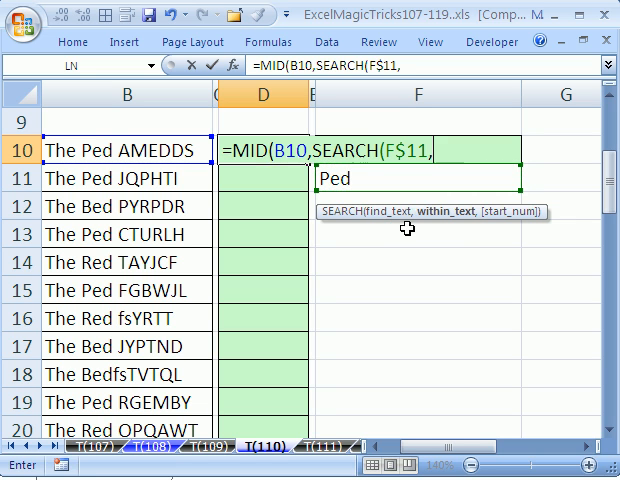
click(124, 150)
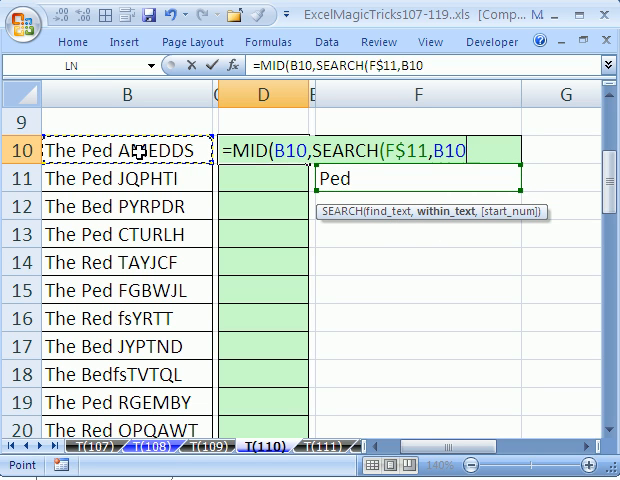
mouse_move(446, 188)
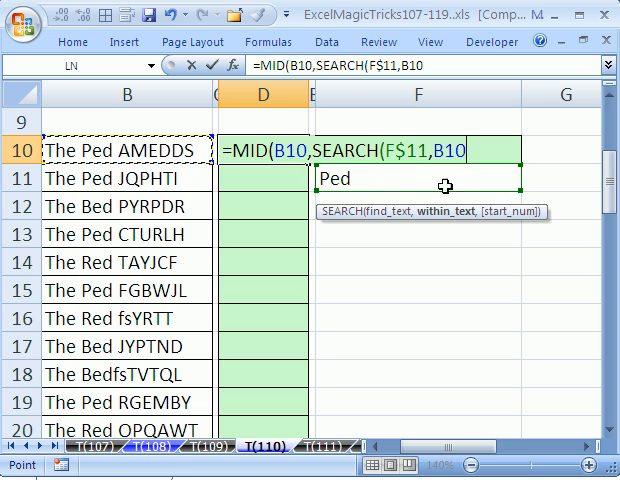
mouse_move(488, 236)
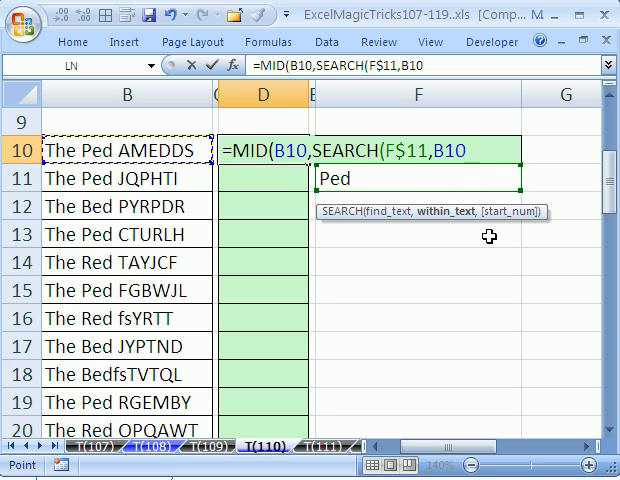
mouse_move(348, 268)
text())
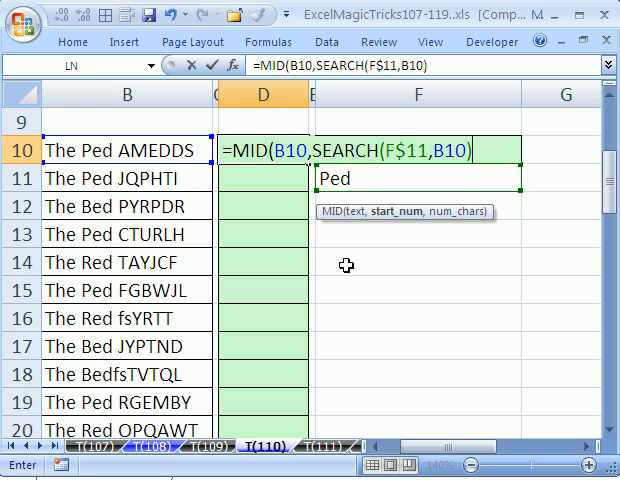
mouse_move(424, 228)
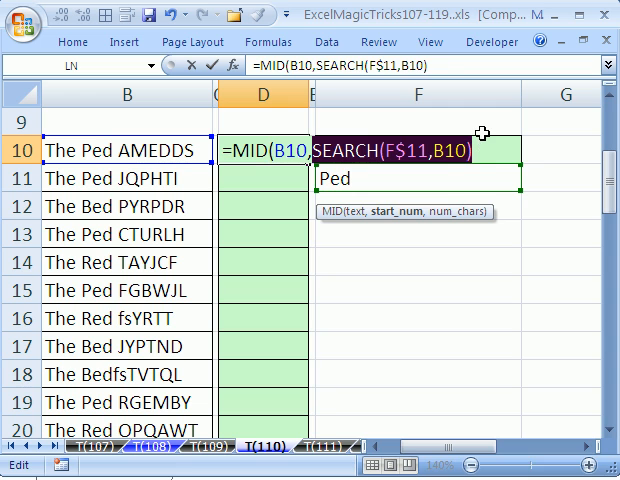
text(5)
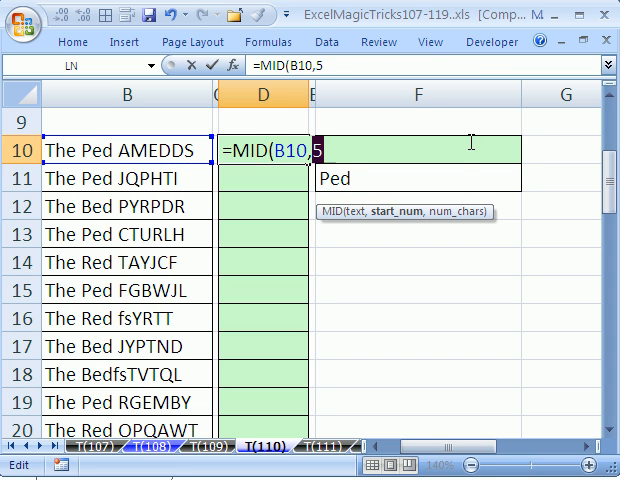
mouse_move(468, 130)
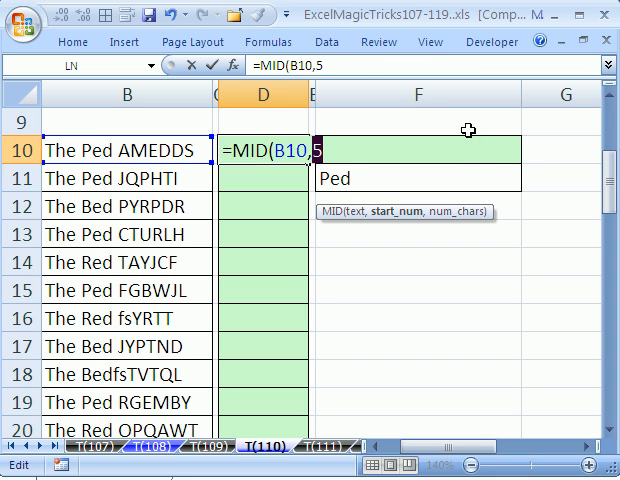
text(SEARCH(F$11,B10))
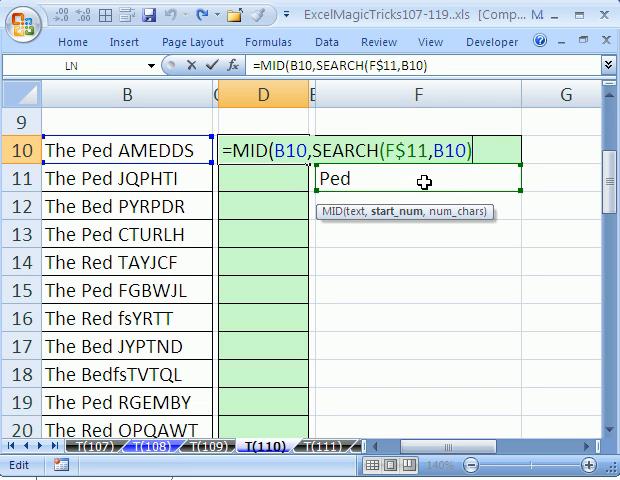
Step: Finish the formula with LEN(F$11) as the length and fill it down to D15
text(,len)
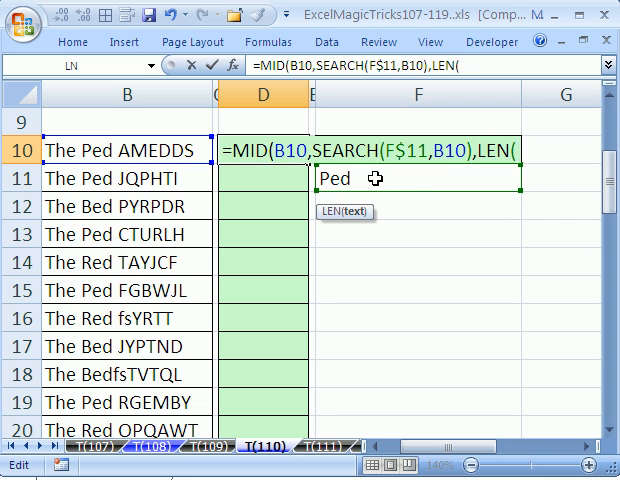
click(336, 178)
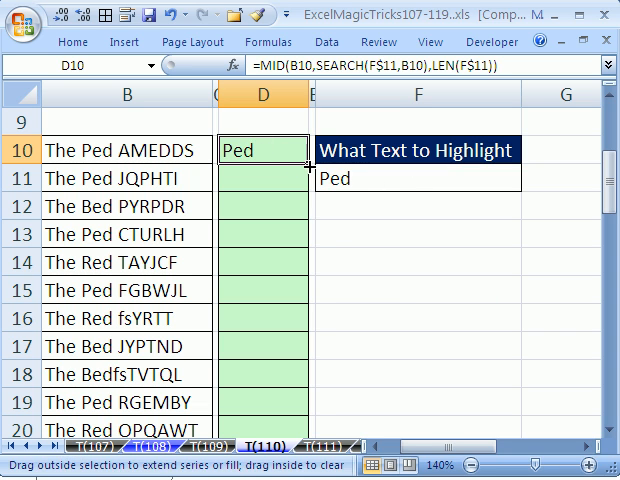
drag(292, 152, 292, 292)
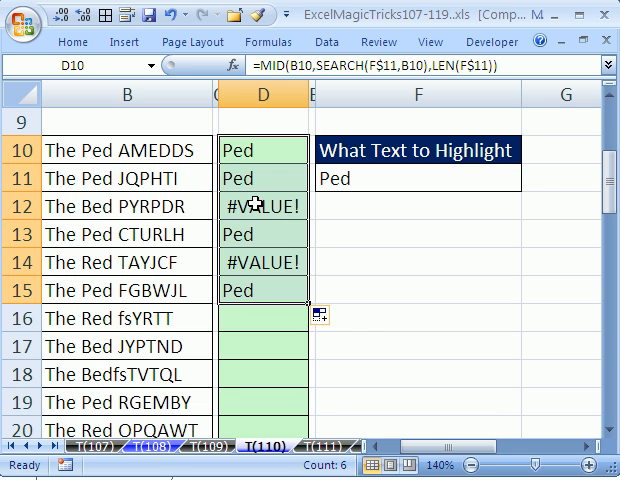
Step: Inspect the #VALUE! formula in D12, leave it unchanged, and return to D10
double_click(264, 208)
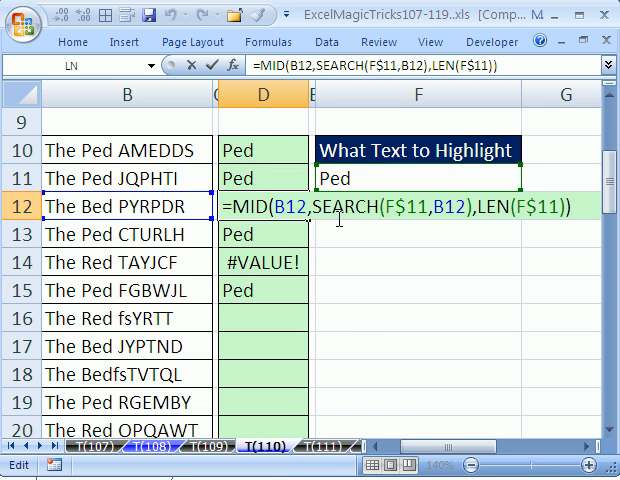
mouse_move(358, 344)
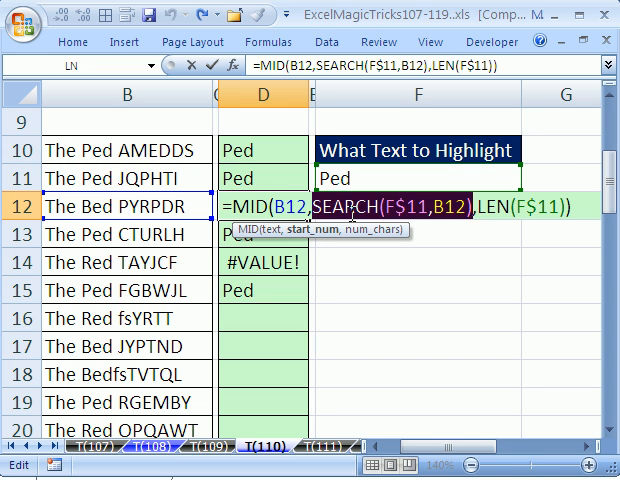
key(Enter)
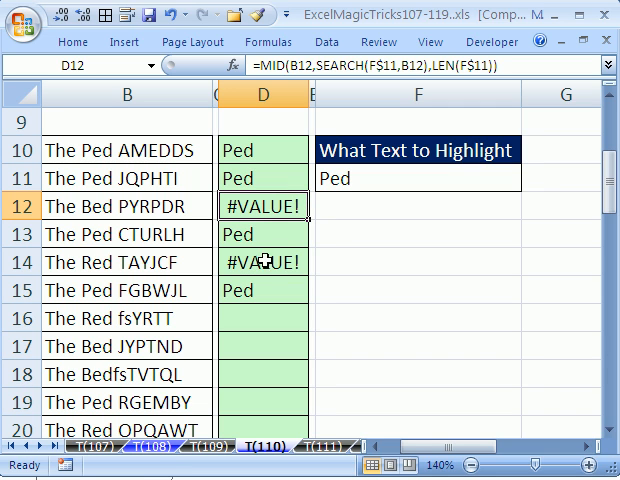
mouse_move(270, 260)
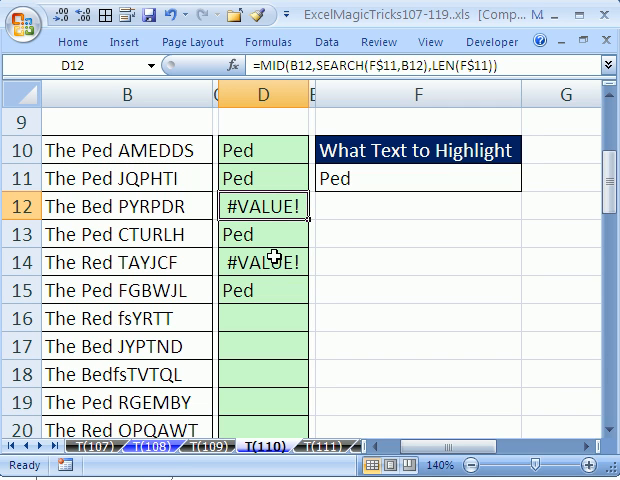
click(262, 150)
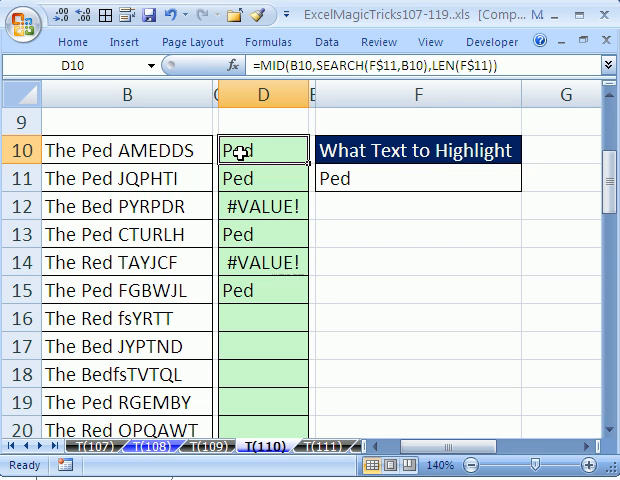
Step: Append =F$11 to D10 so it returns TRUE or #VALUE!, and fill it down the list
double_click(264, 150)
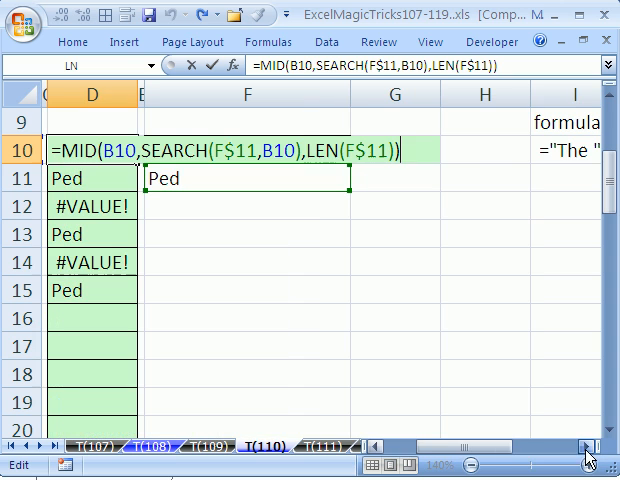
text(=F$11)
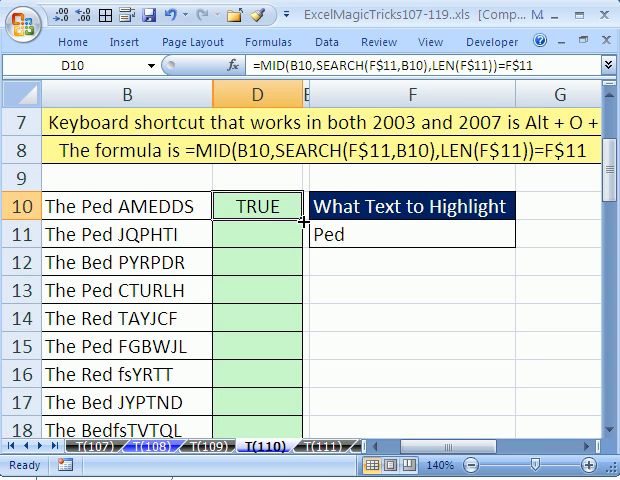
drag(256, 208, 256, 430)
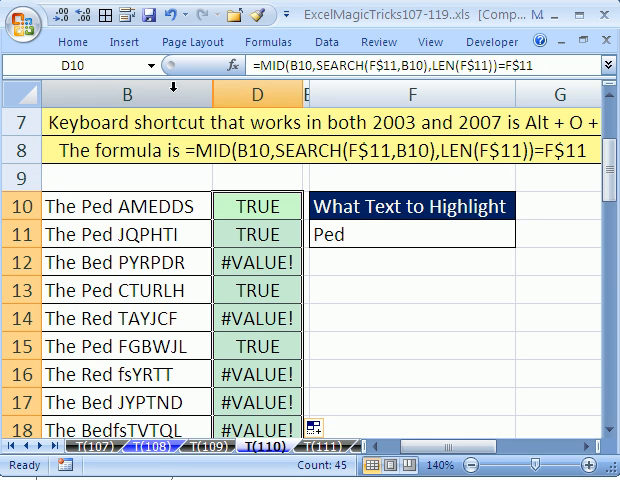
Step: Unhide the hidden column beside the list
click(120, 128)
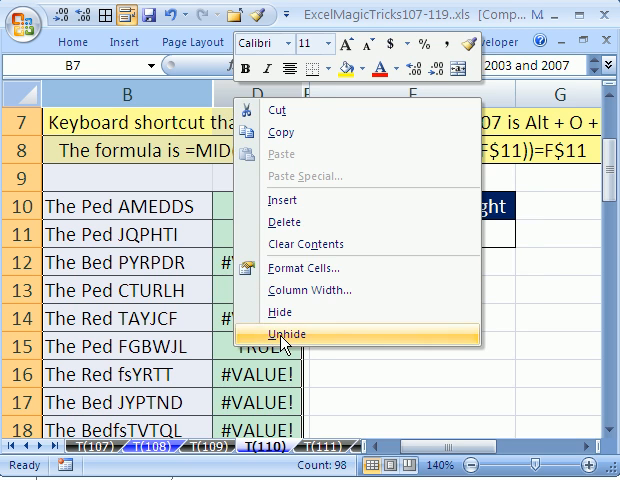
click(290, 328)
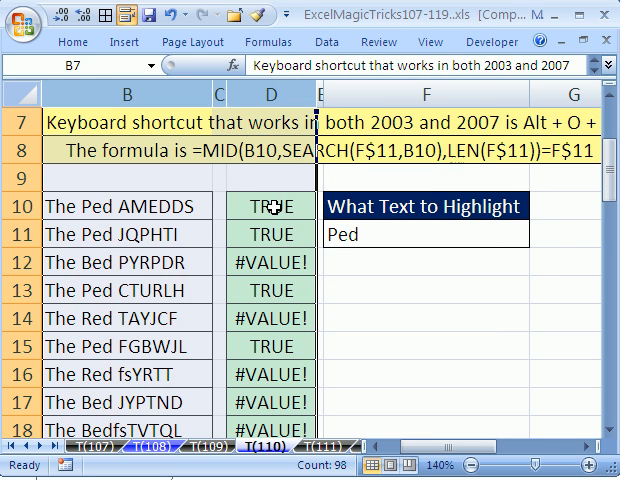
double_click(284, 204)
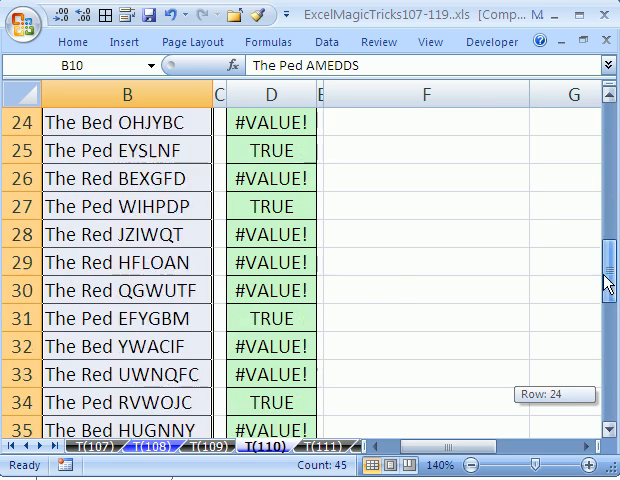
scroll(up, 3)
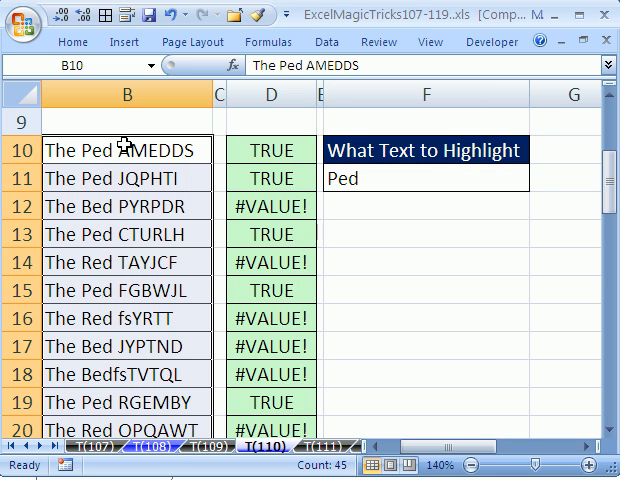
mouse_move(124, 148)
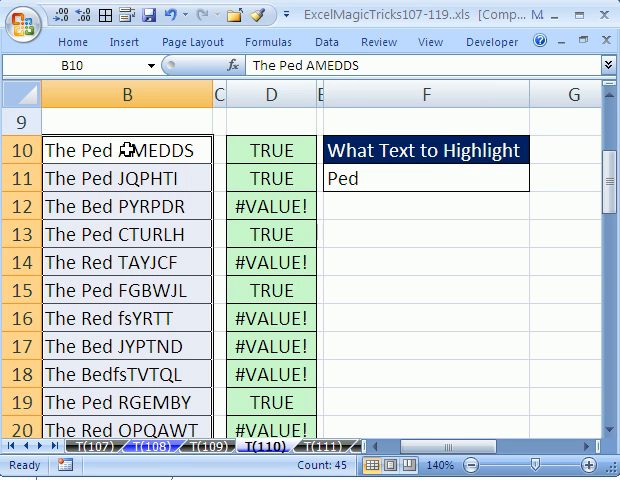
click(64, 42)
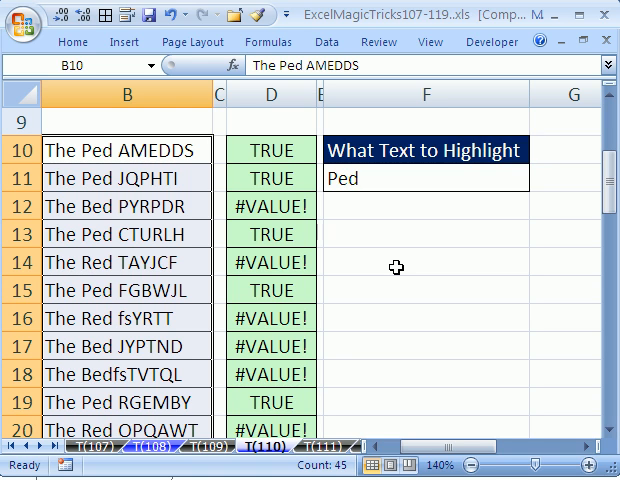
mouse_move(316, 178)
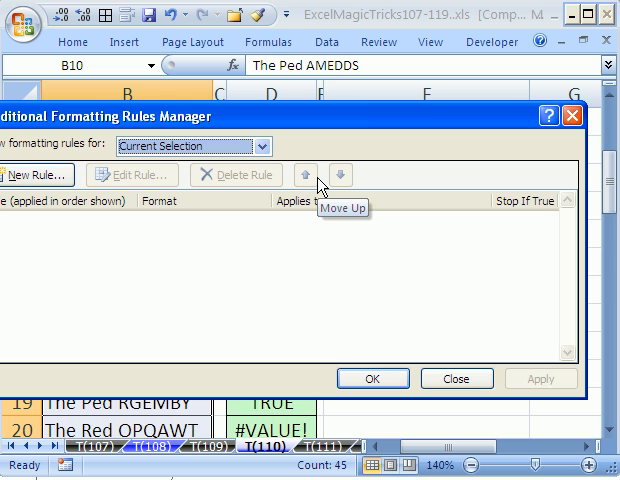
mouse_move(42, 176)
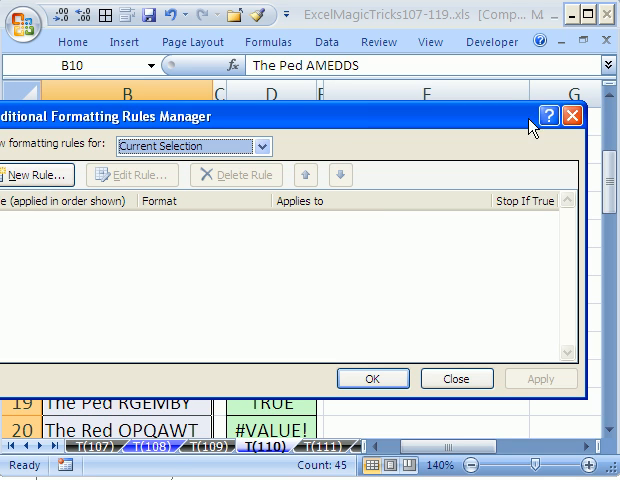
Step: Create a formula rule for the list: =MID(B10,SEARCH(F$11,B10),LEN(F$11))=F$11
click(456, 378)
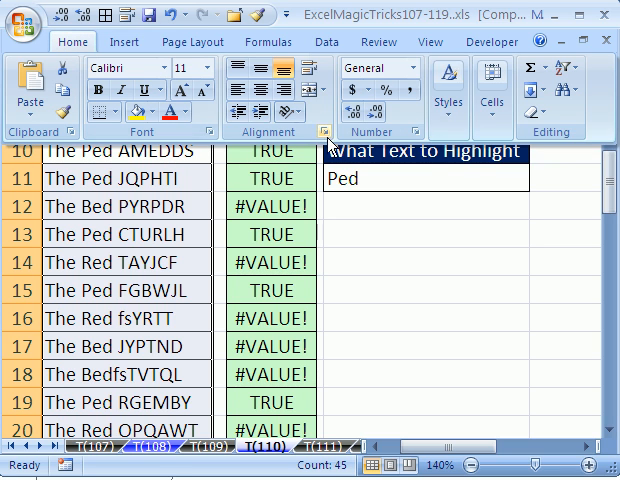
click(466, 180)
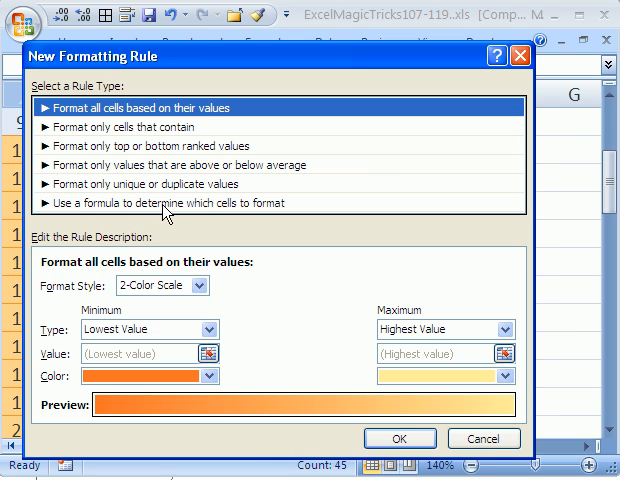
click(190, 204)
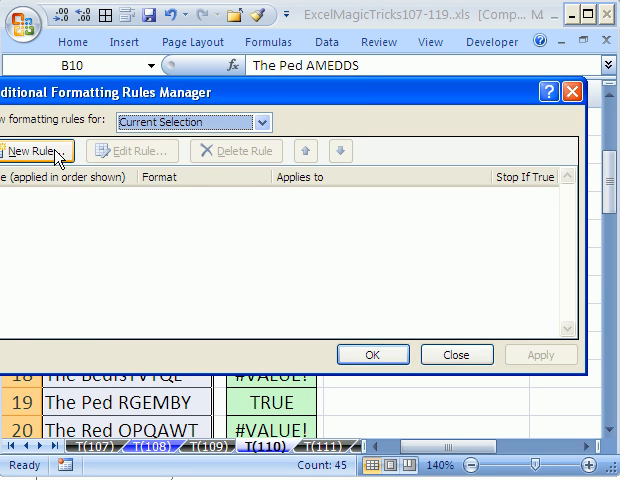
click(32, 150)
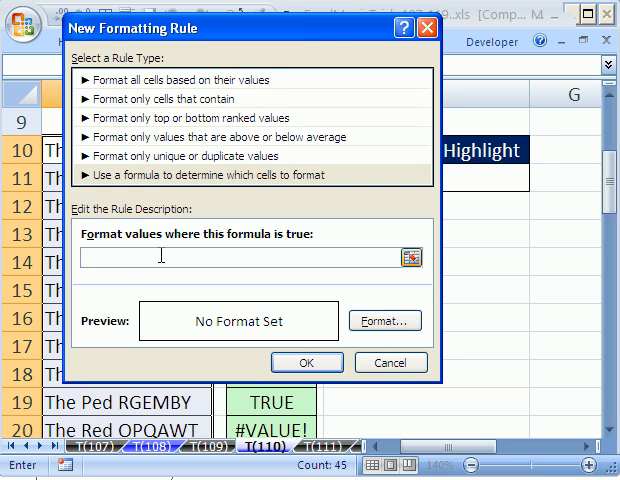
mouse_move(316, 252)
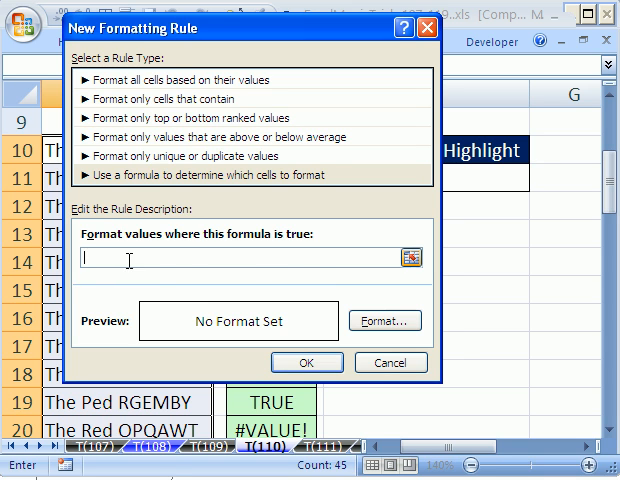
text(=MID(B10,SEARCH(F$11,B10),LEN(F$11))=F$11)
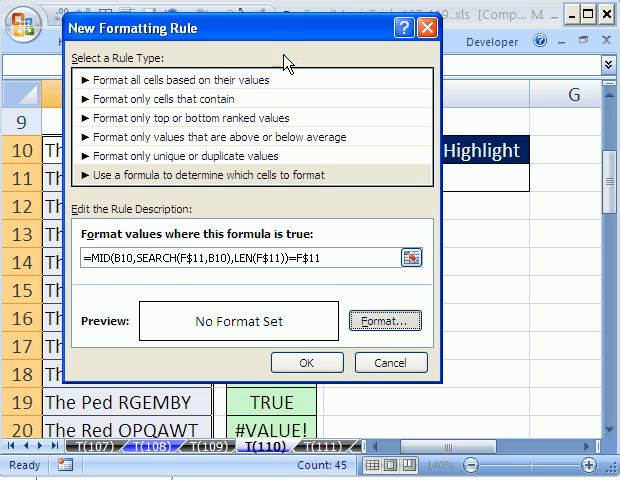
Step: Give the rule a solid red fill so Ped items turn red
click(384, 320)
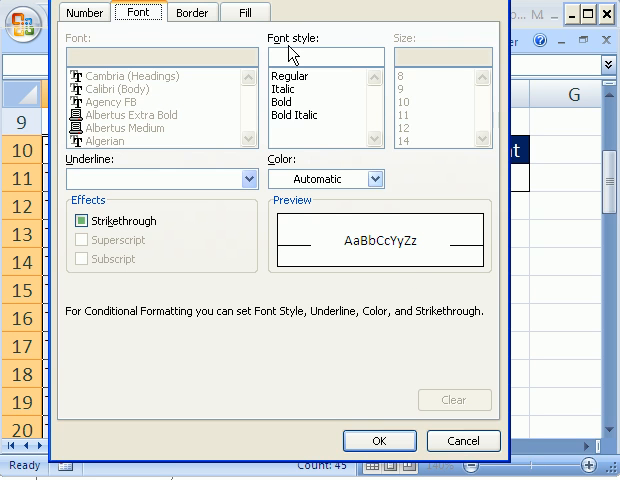
click(246, 12)
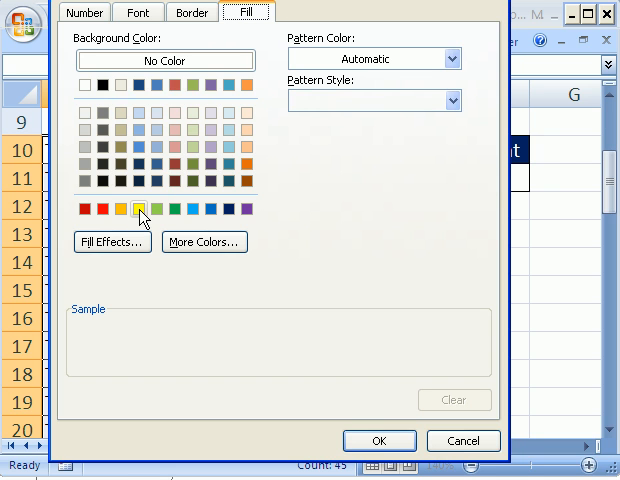
click(100, 208)
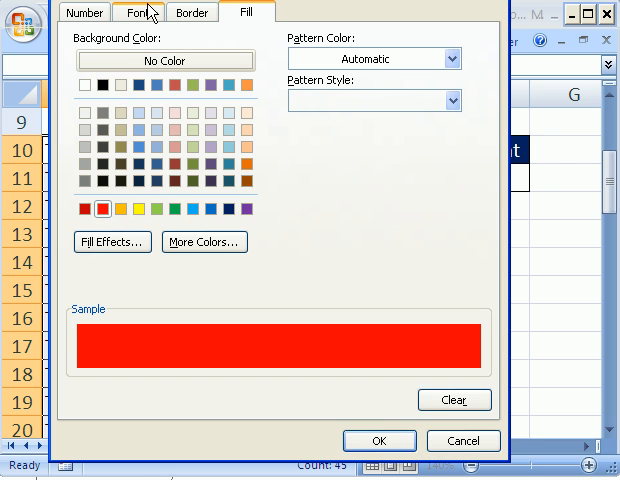
click(138, 12)
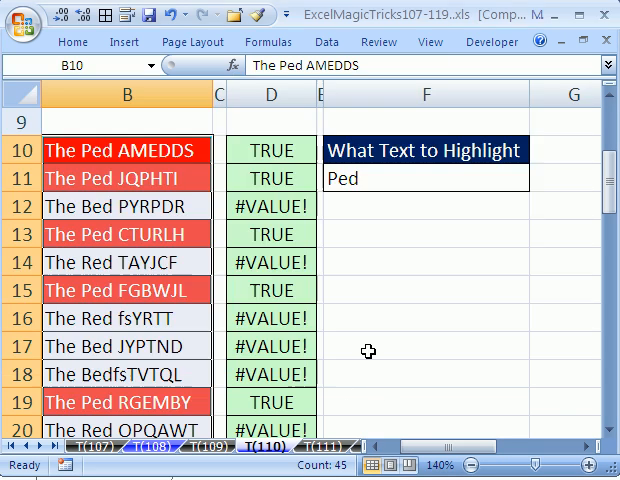
mouse_move(452, 290)
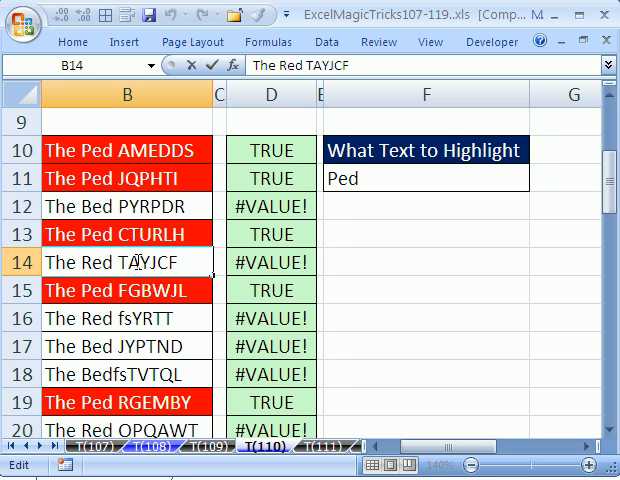
Step: Add 'ped' to a Red item so it highlights, then set F11 to Bed
text(ped)
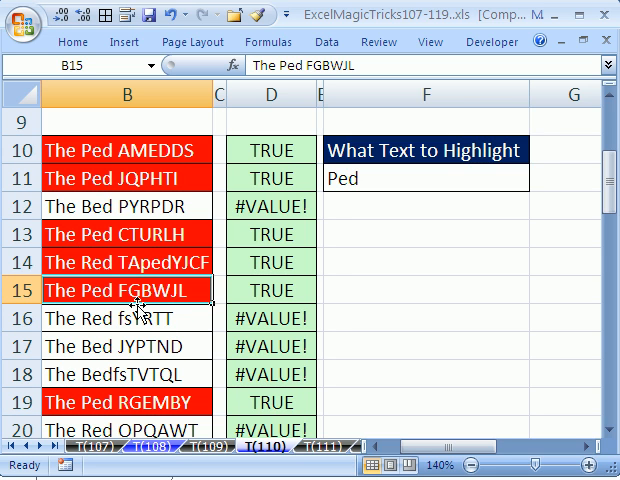
mouse_move(380, 180)
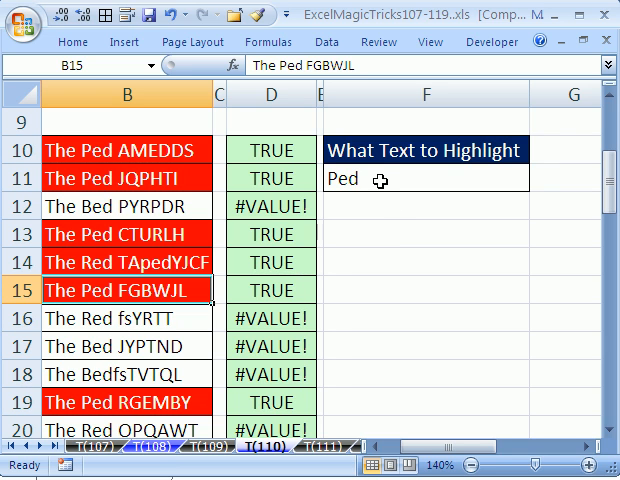
mouse_move(350, 180)
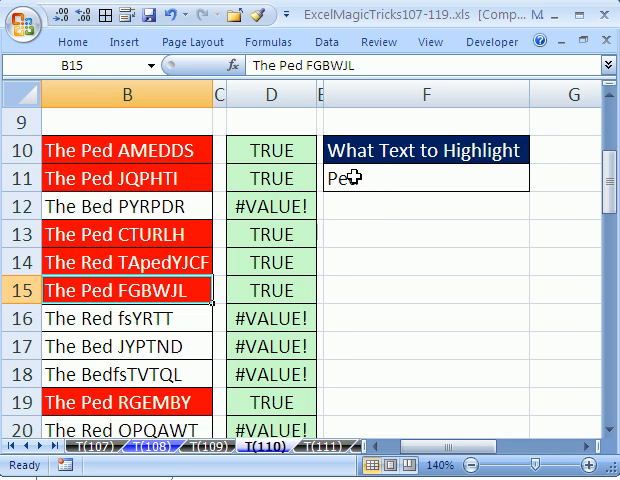
text(d)
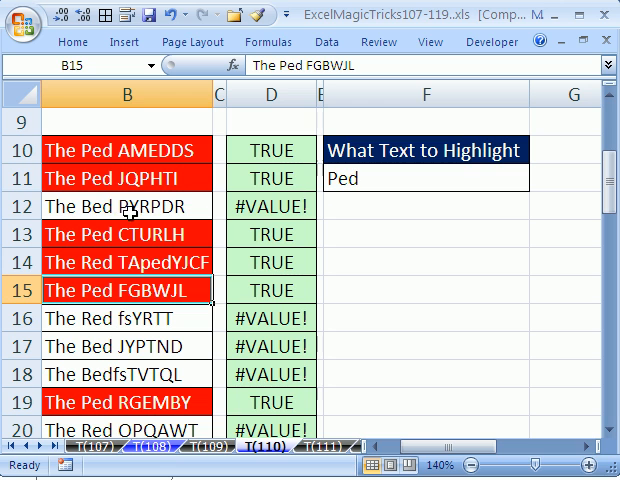
click(426, 178)
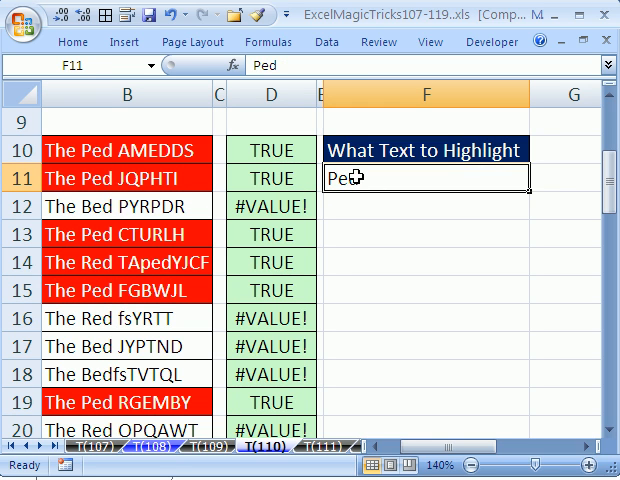
text(Bed)
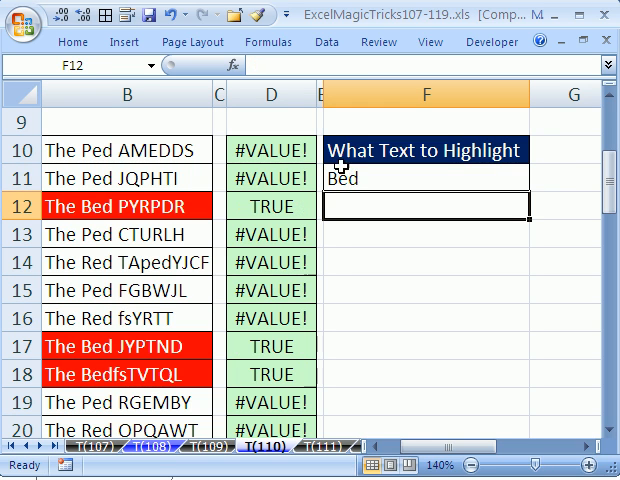